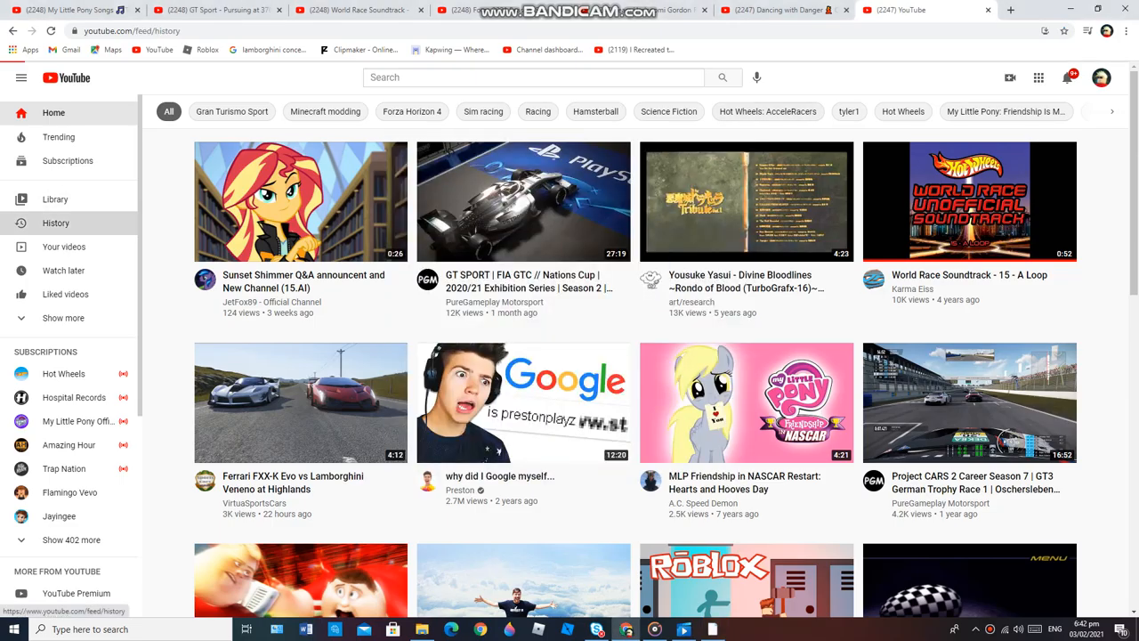
Play HACKING ALBERT'S ROBLOX ACCOUNT from the watch history.
left_click(55, 222)
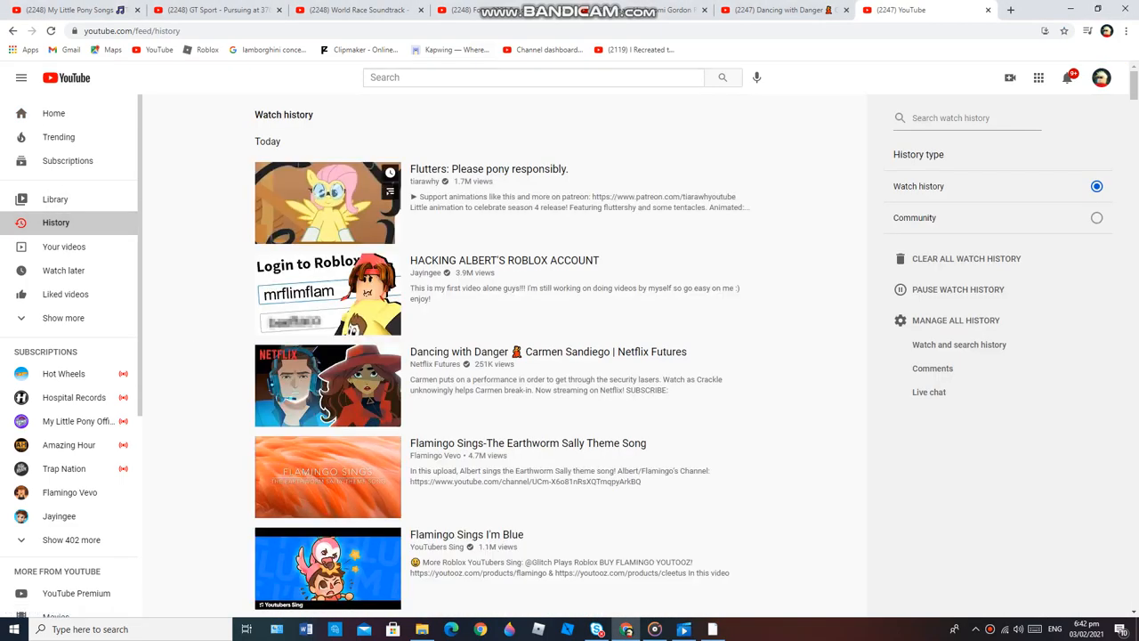
left_click(327, 293)
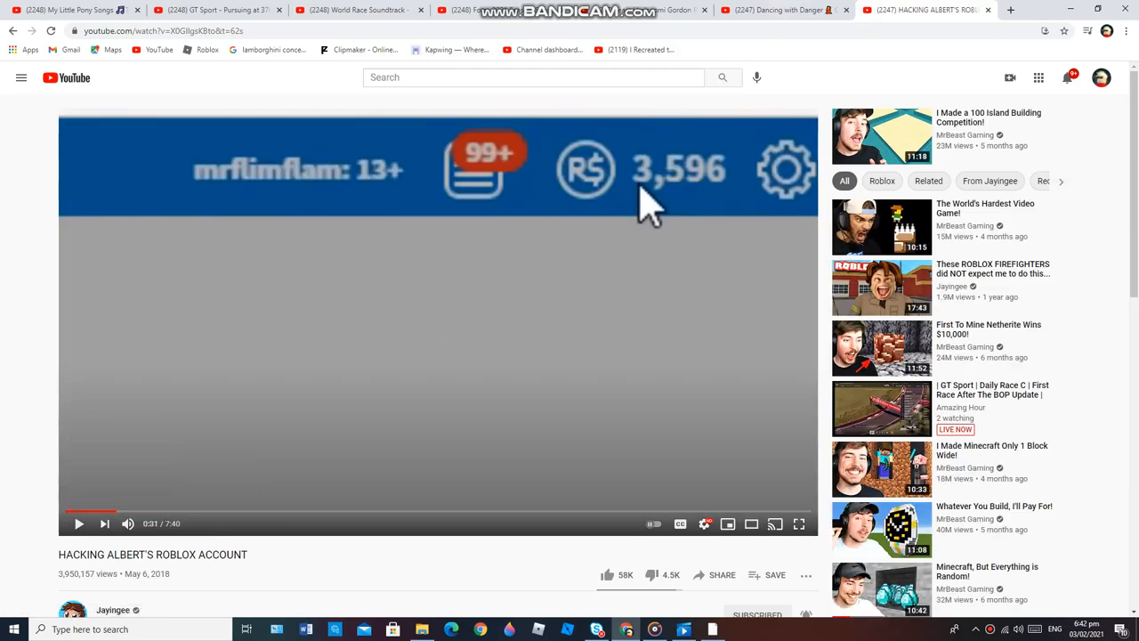
In a second YouTube page, play BONZIBUDDY KILLS WINDOWS XP from the watch history.
left_click(1011, 10)
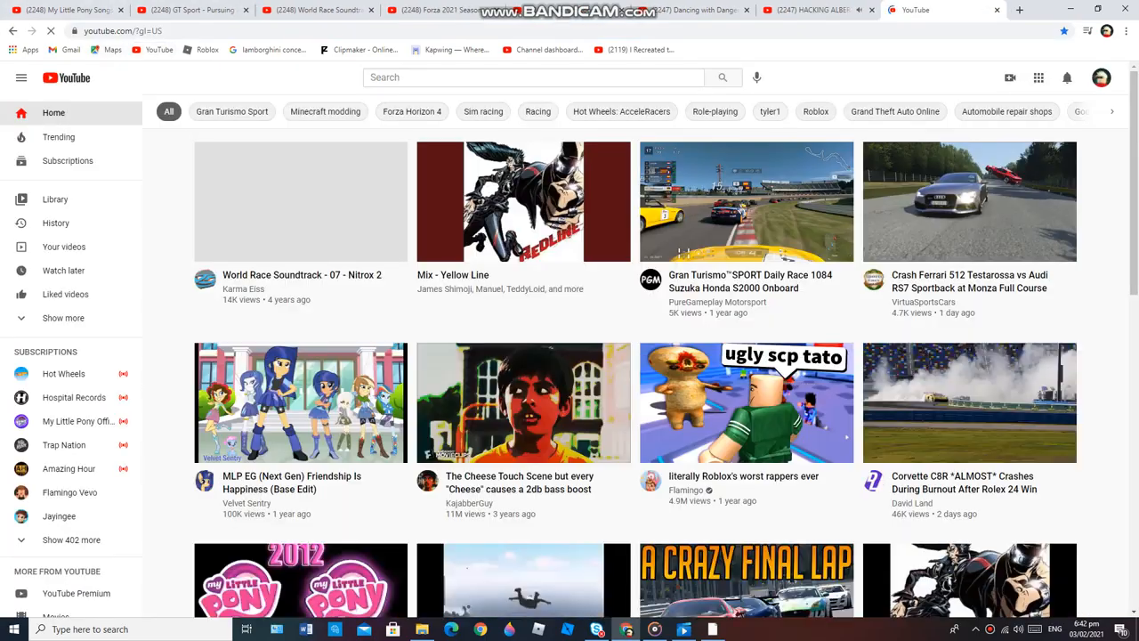
left_click(55, 223)
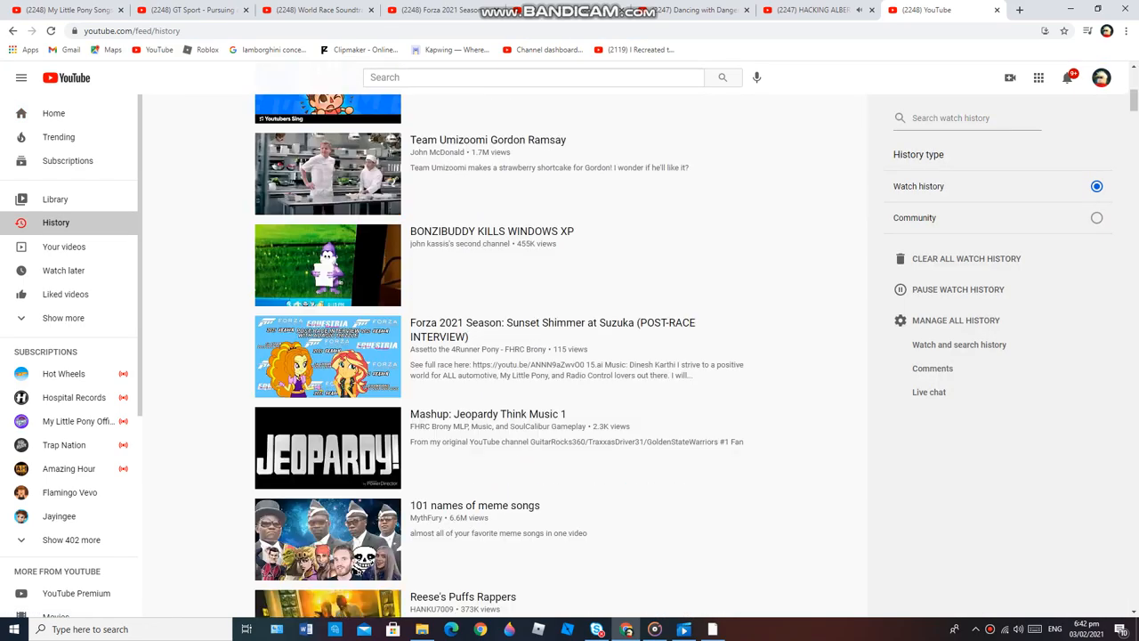
left_click(327, 263)
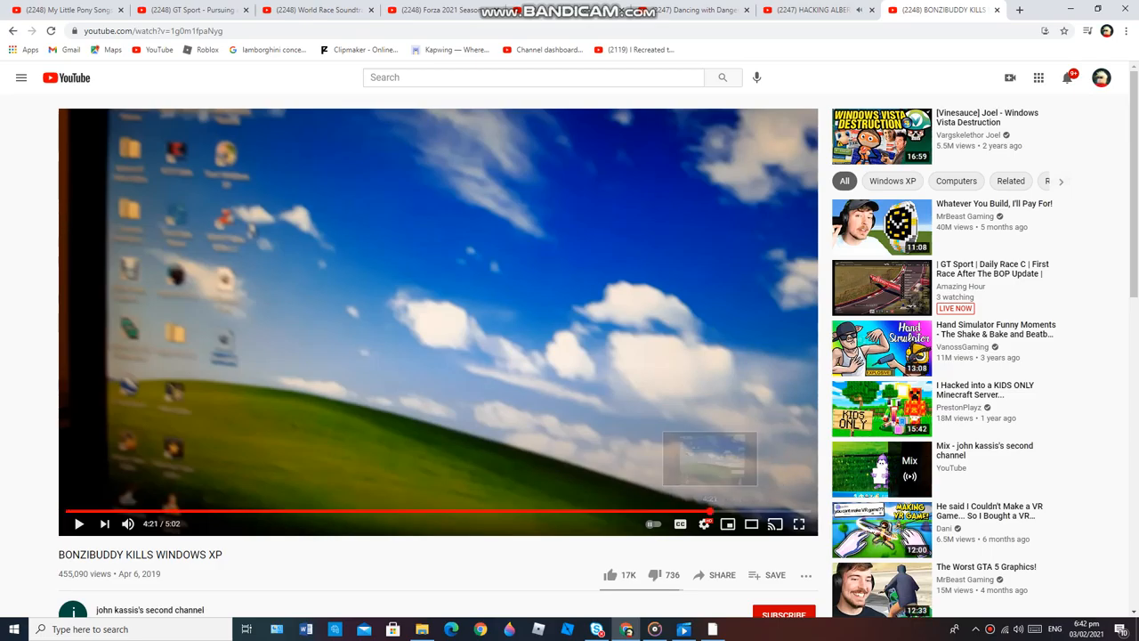
Alternate between the two video pages, ending on HACKING ALBERT'S ROBLOX ACCOUNT paused at 1:24.
left_click(810, 10)
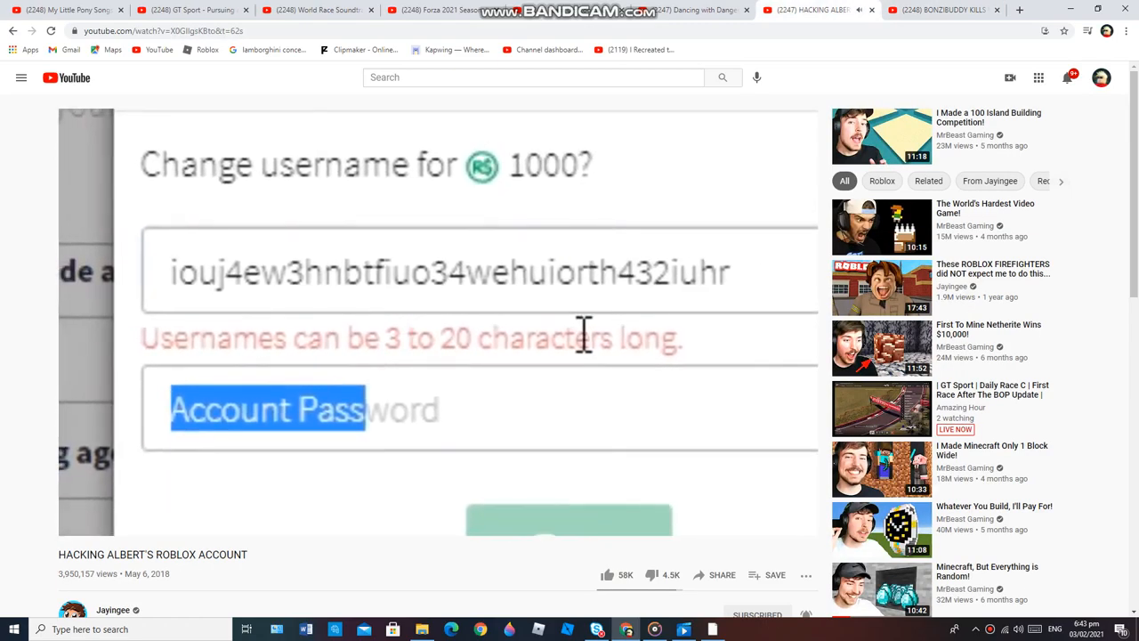
left_click(943, 11)
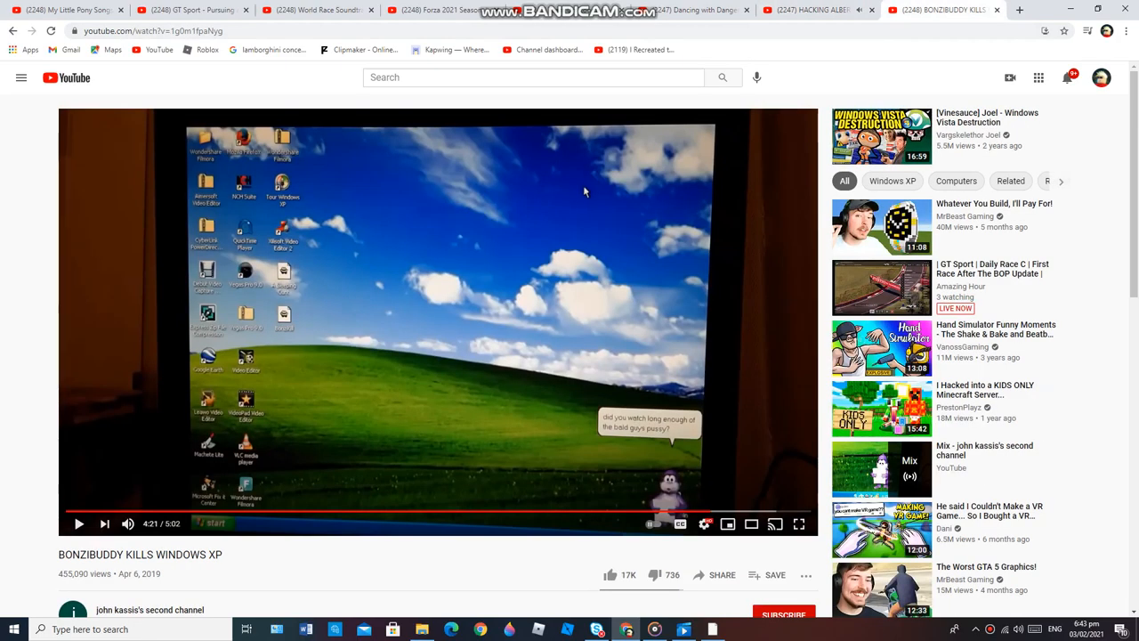
left_click(697, 11)
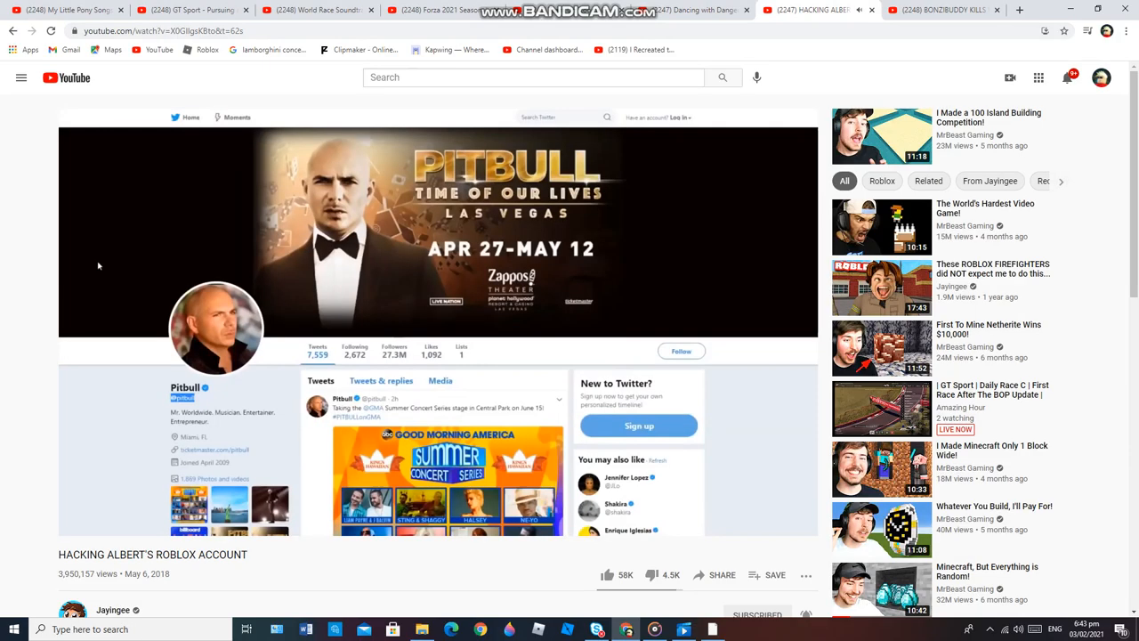
left_click(943, 11)
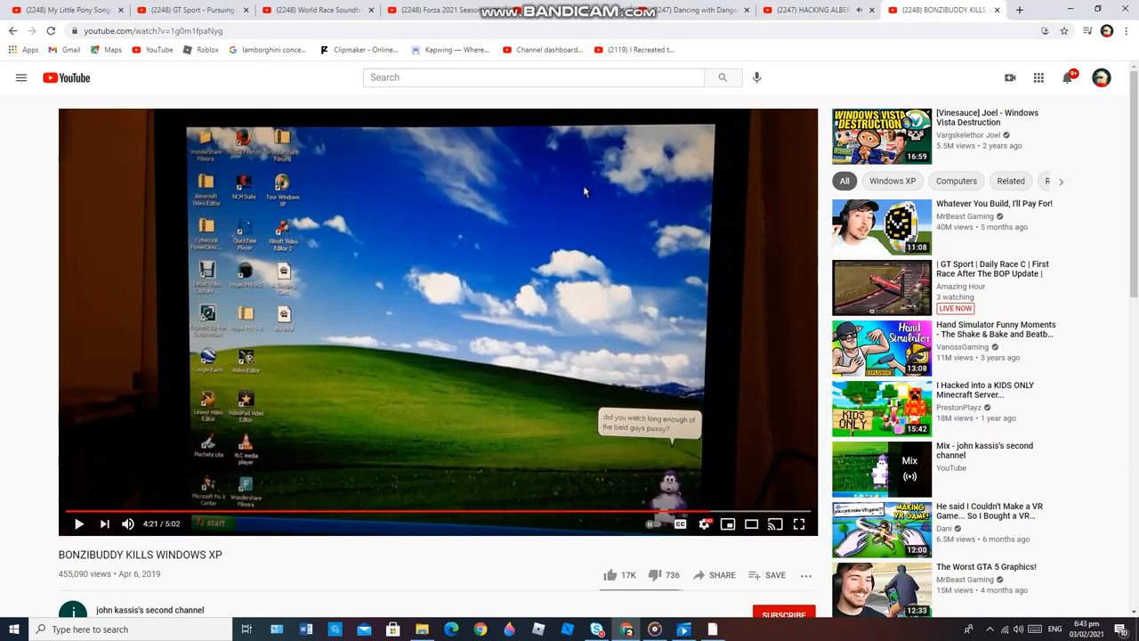
left_click(78, 523)
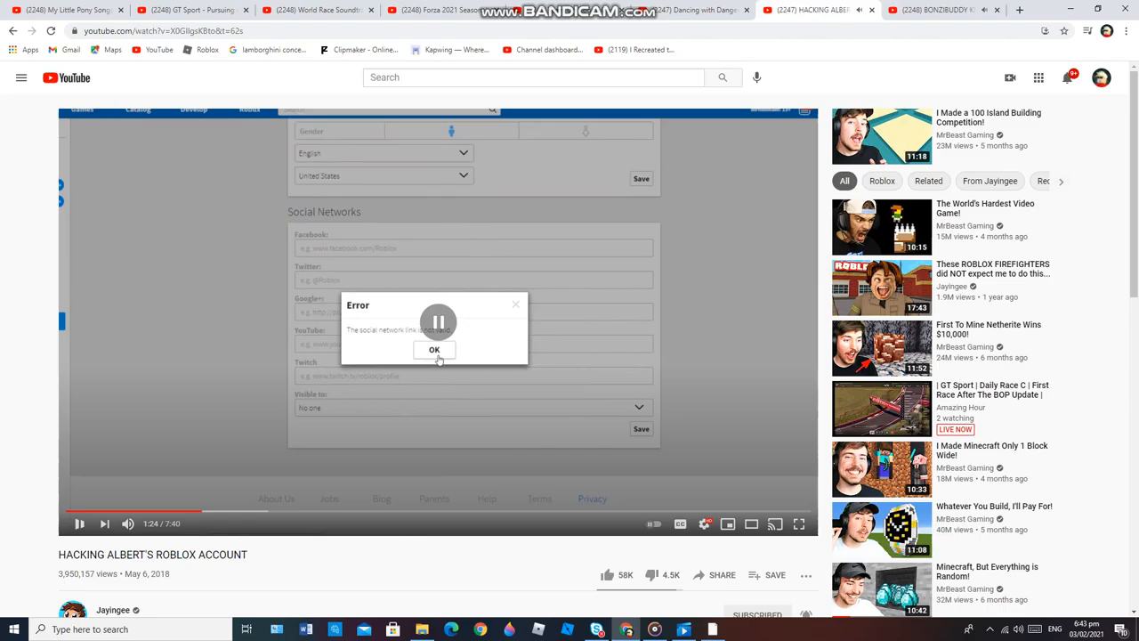
Bring BONZIBUDDY KILLS WINDOWS XP back in front and like it.
left_click(434, 349)
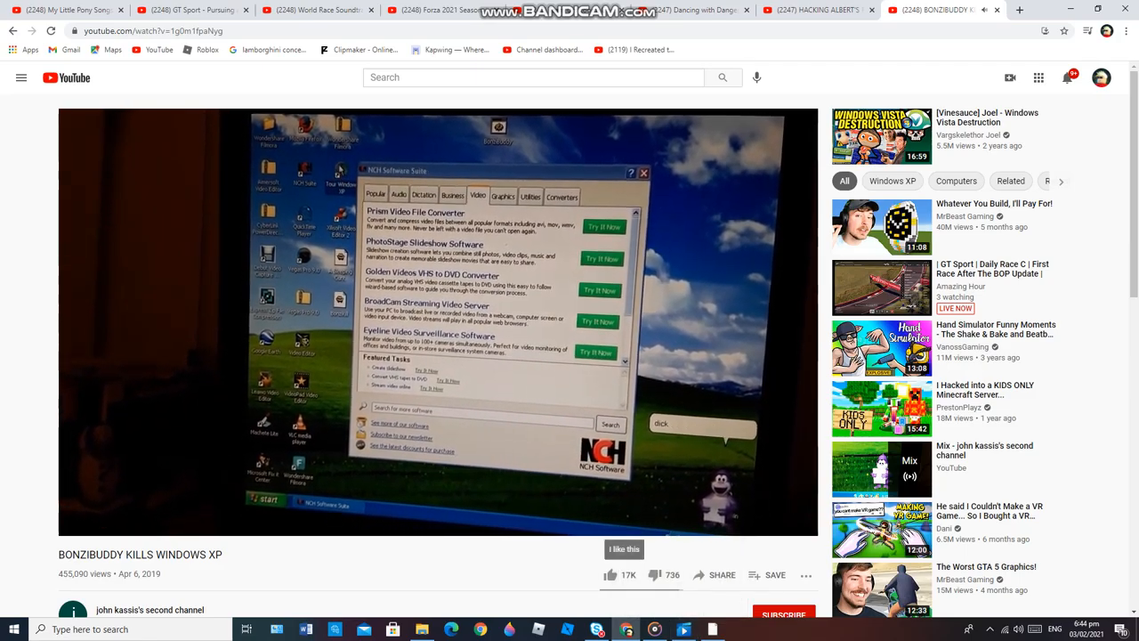
left_click(611, 573)
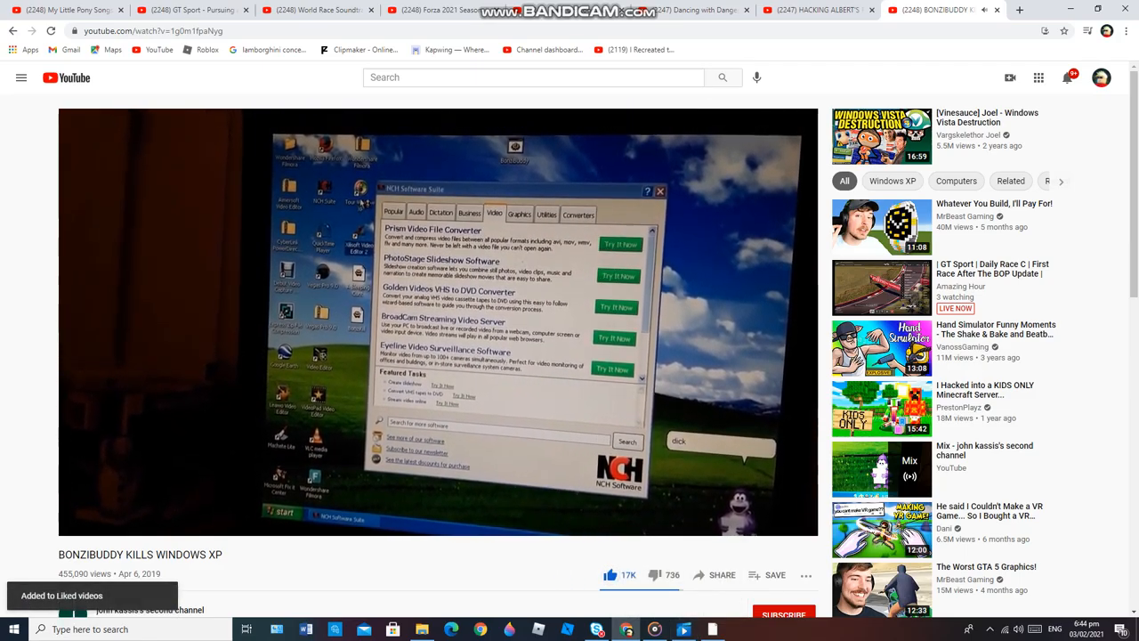